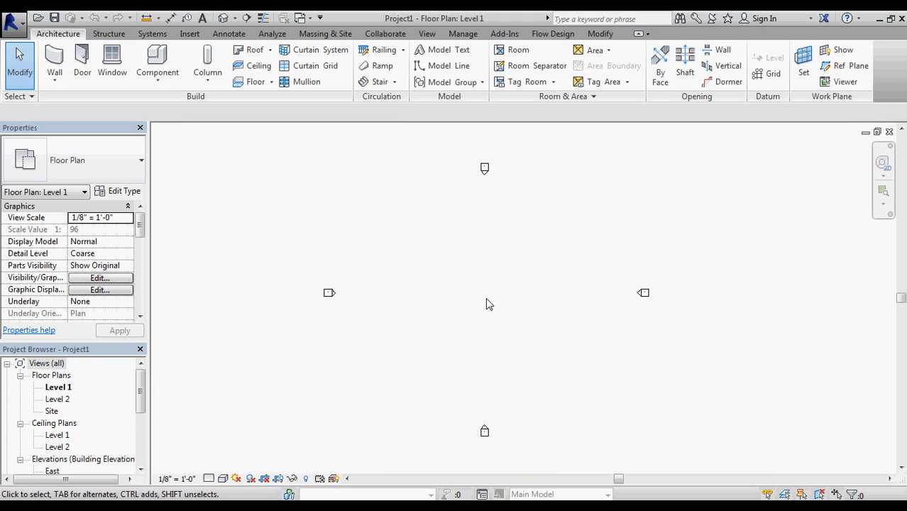
mouse_move(493, 300)
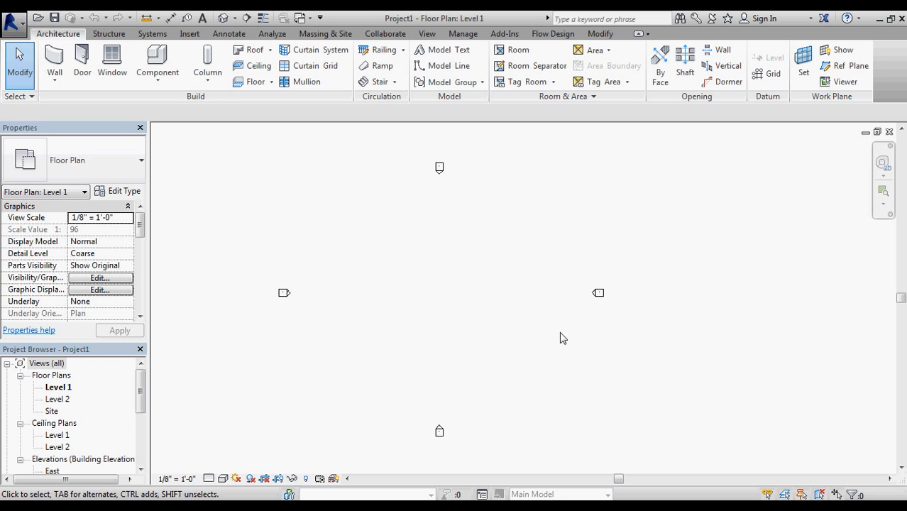
mouse_move(207, 164)
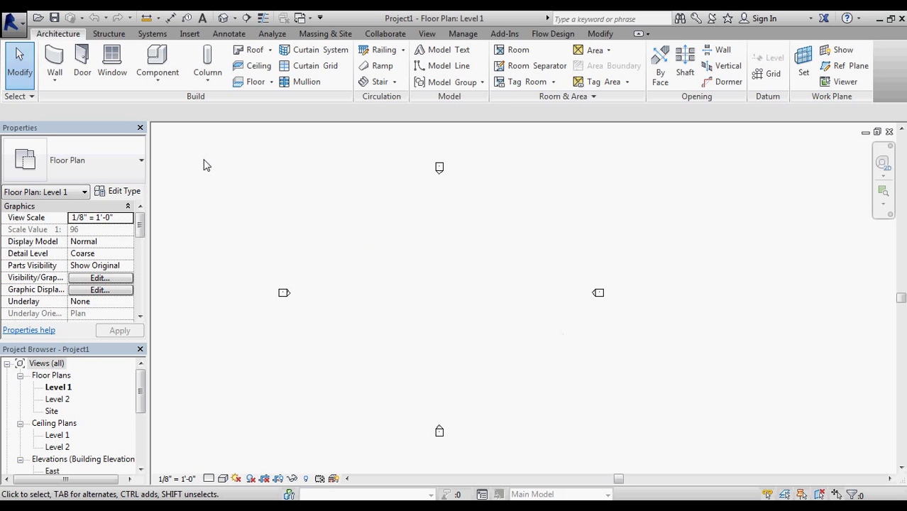
mouse_move(312, 65)
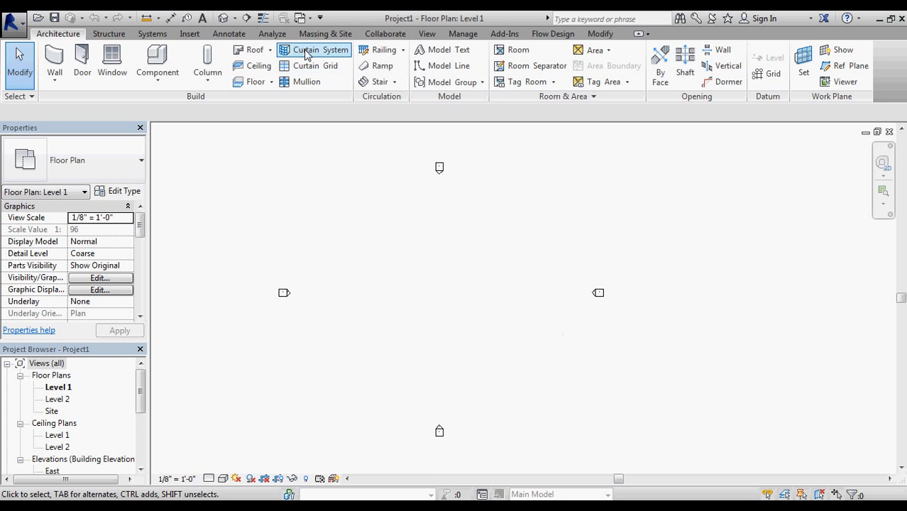
mouse_move(207, 60)
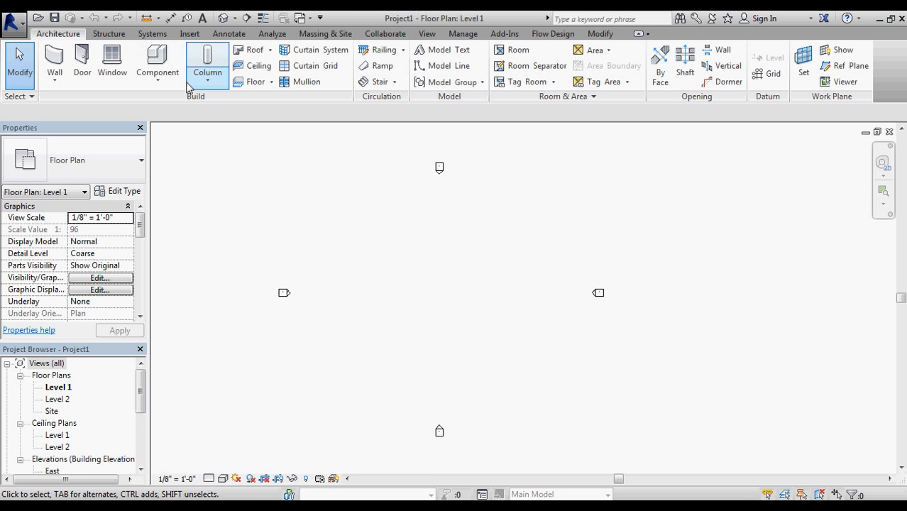
mouse_move(153, 64)
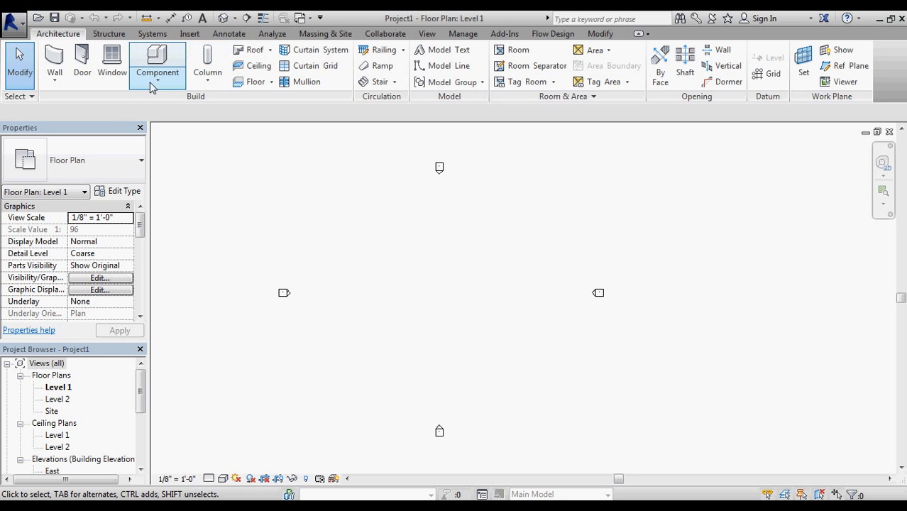
mouse_move(158, 78)
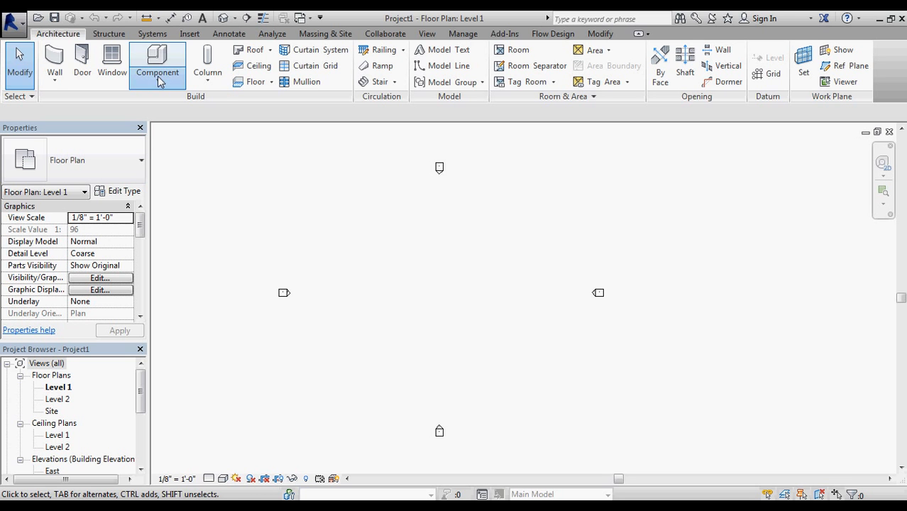
Begin a Model In-Place component of category Mass, accepting the default name Mass 1.
click(153, 73)
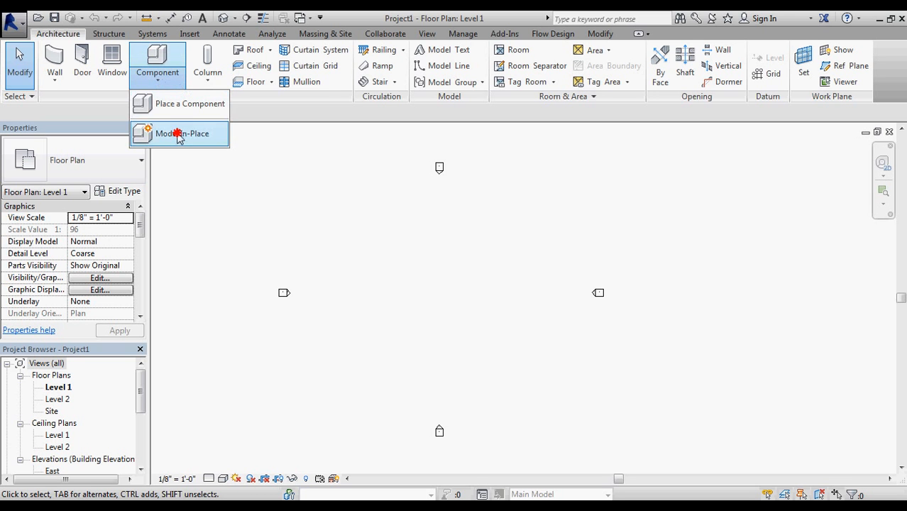
click(181, 133)
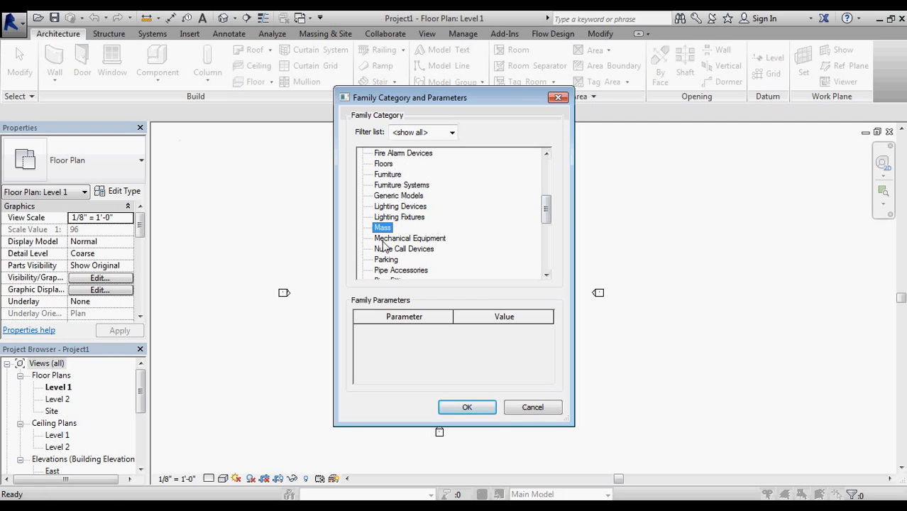
click(467, 406)
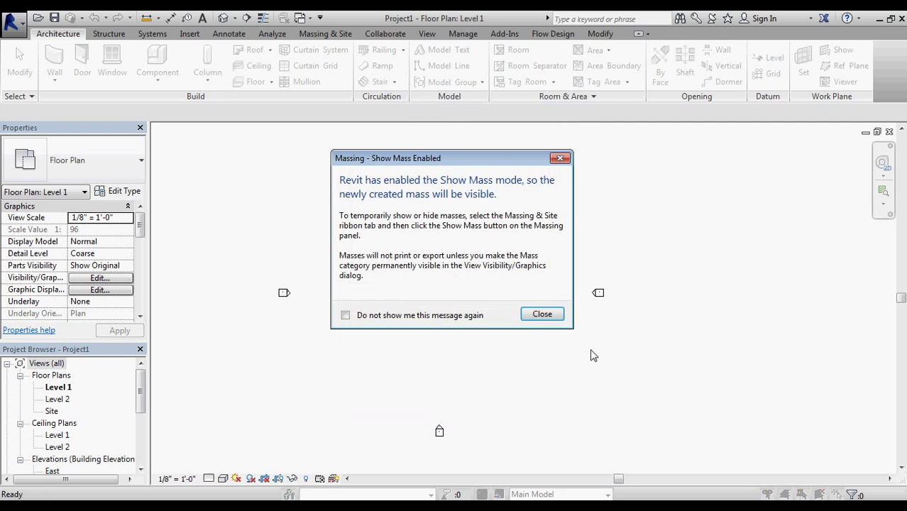
click(542, 314)
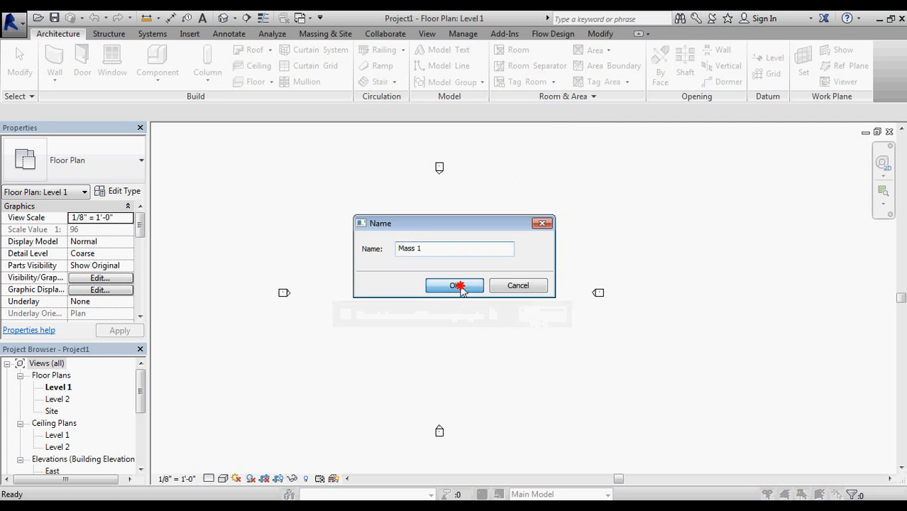
click(454, 285)
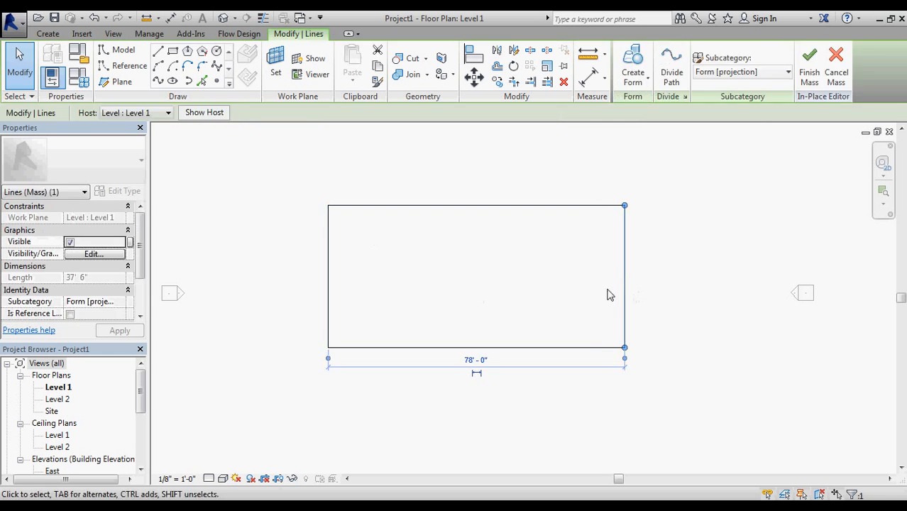
Sketch the rectangular mass outline on Level 1, entering 10 for a side length.
text(10)
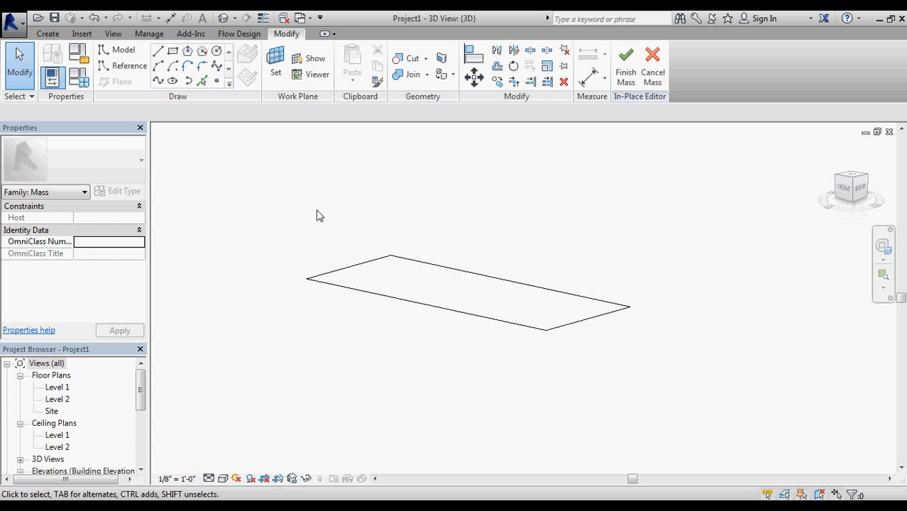
Extrude the rectangle into a solid form and shift a top edge so one face slopes.
click(546, 341)
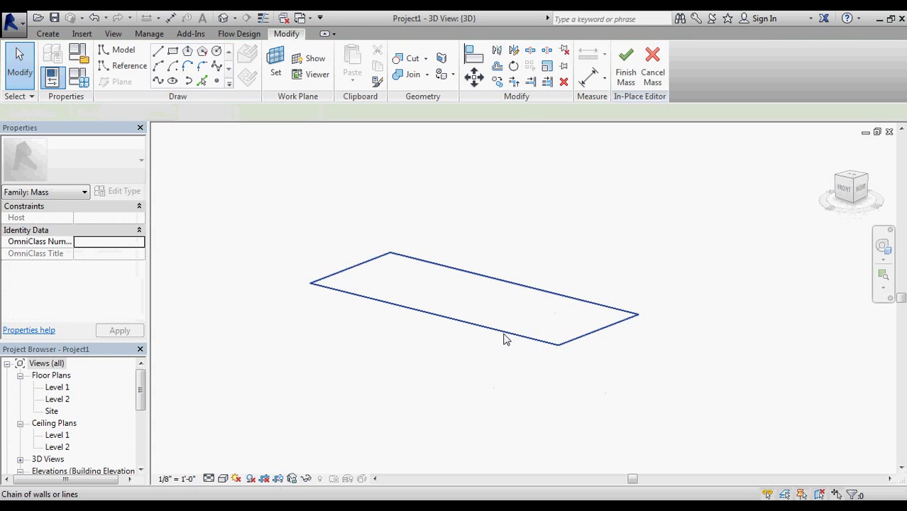
click(503, 339)
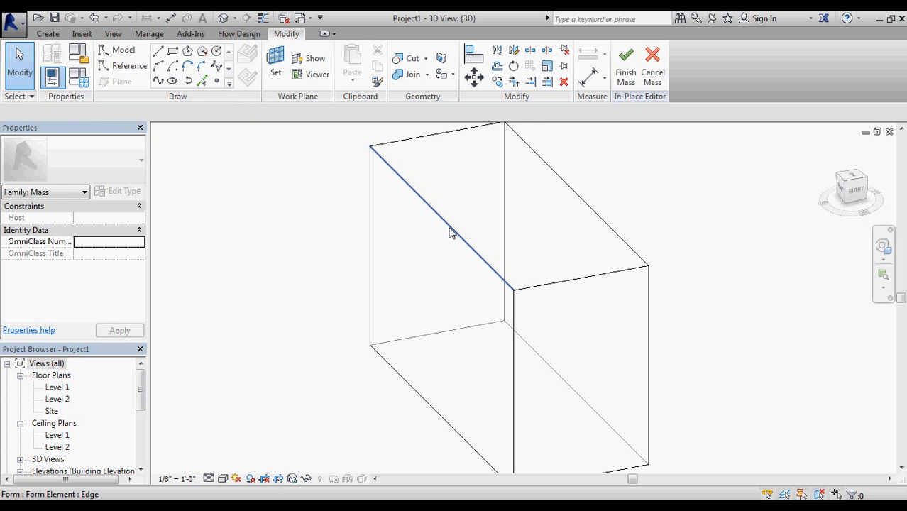
click(451, 233)
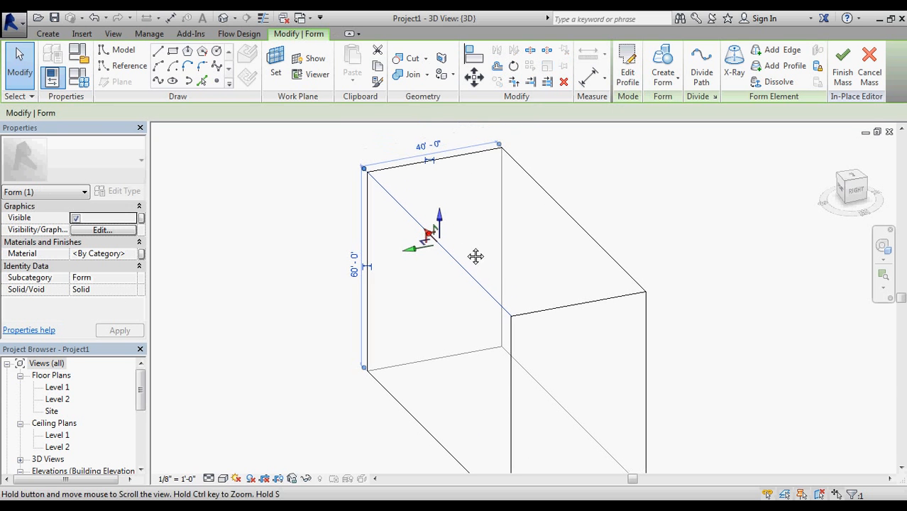
click(429, 145)
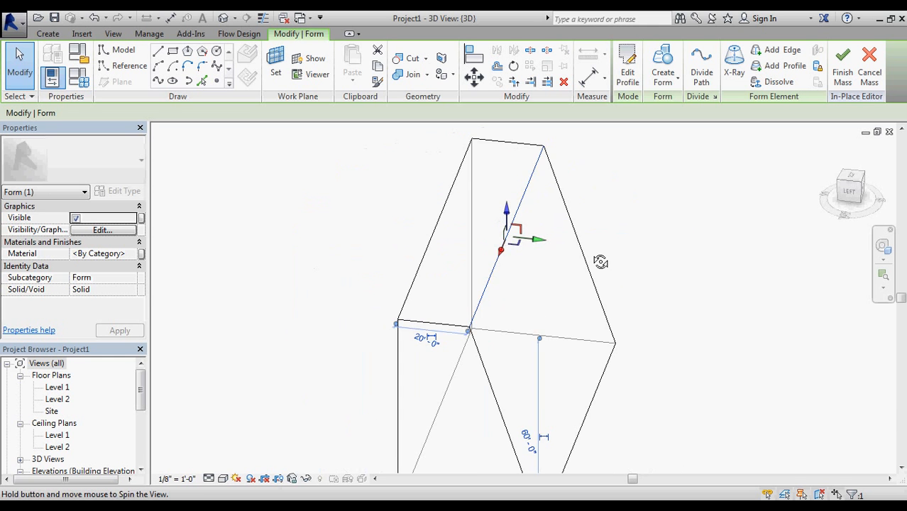
drag(599, 261, 380, 295)
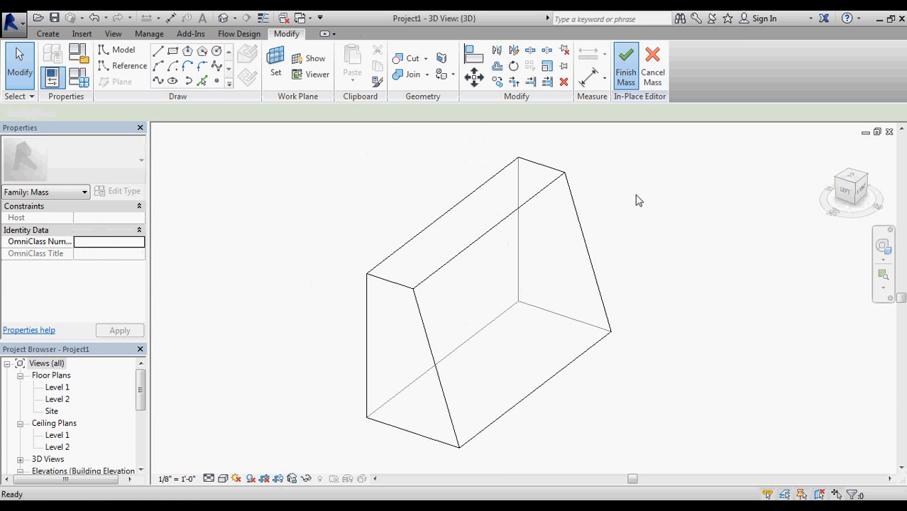
Finish the mass so a curtain system by face can be placed on it.
click(625, 60)
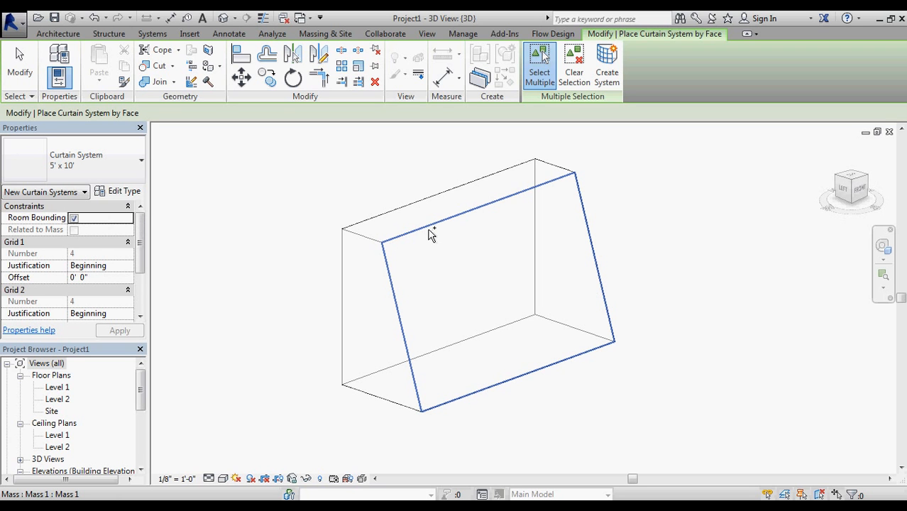
mouse_move(383, 263)
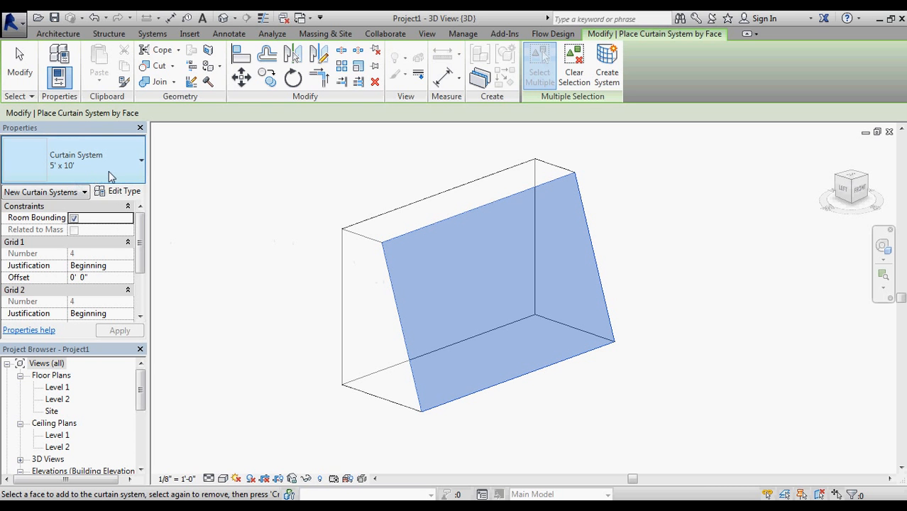
mouse_move(115, 165)
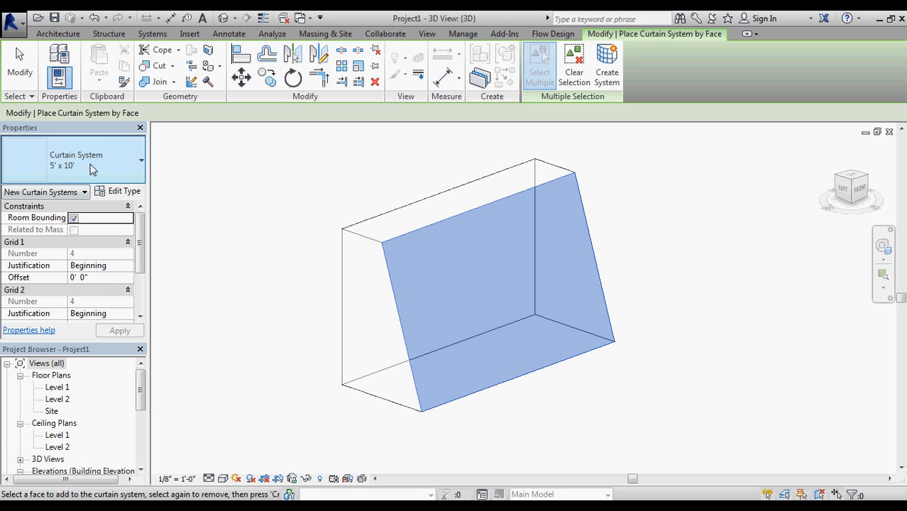
mouse_move(116, 163)
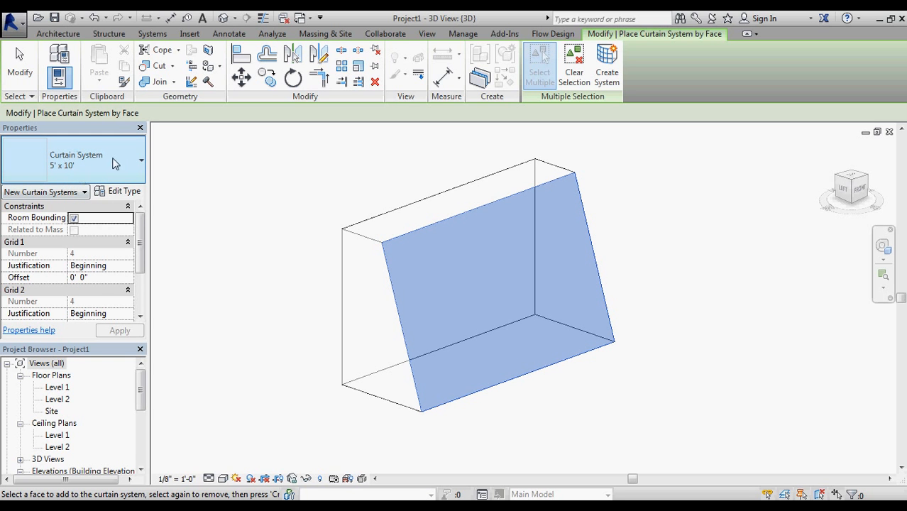
mouse_move(120, 165)
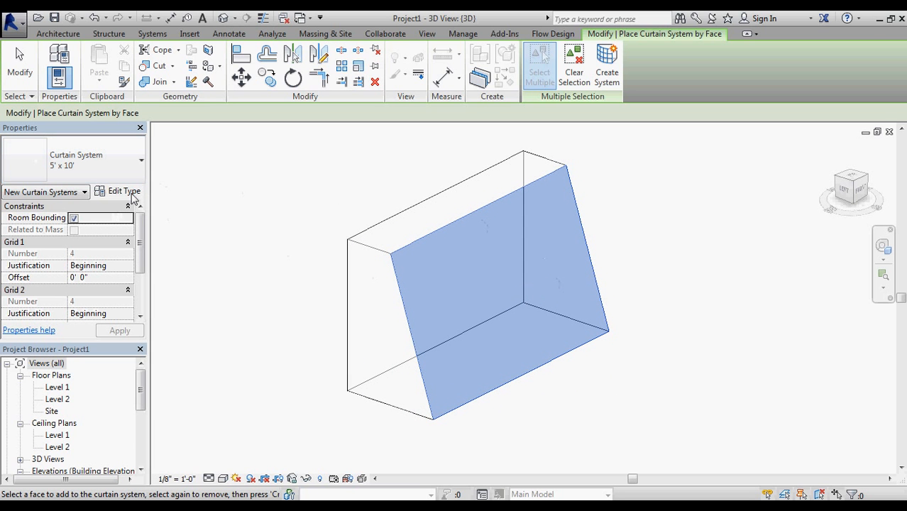
mouse_move(139, 190)
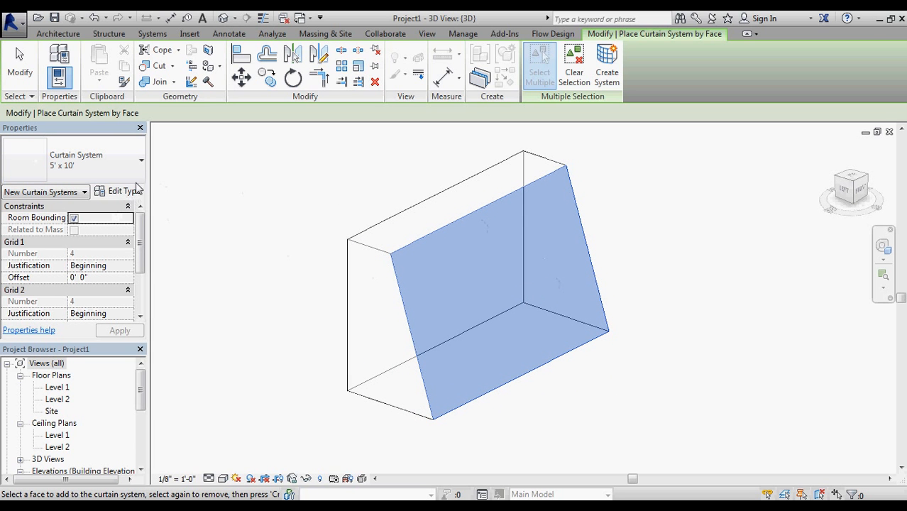
mouse_move(136, 199)
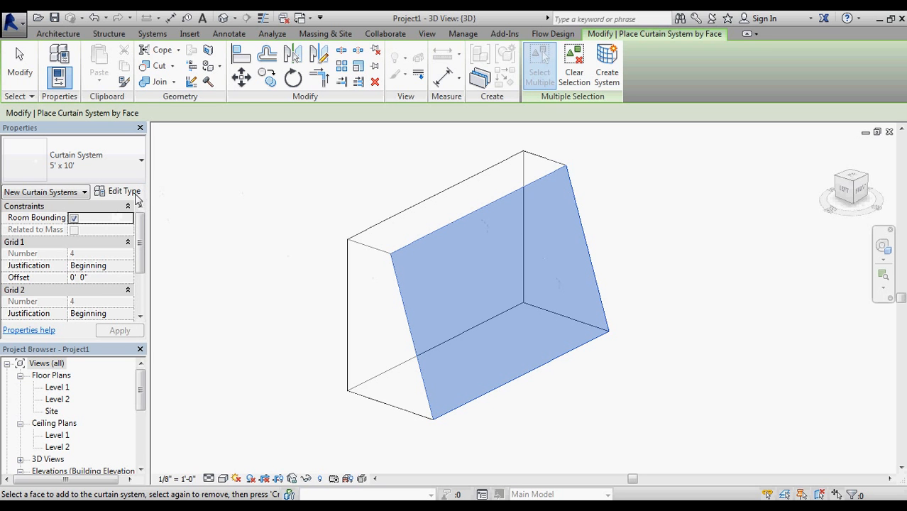
mouse_move(116, 198)
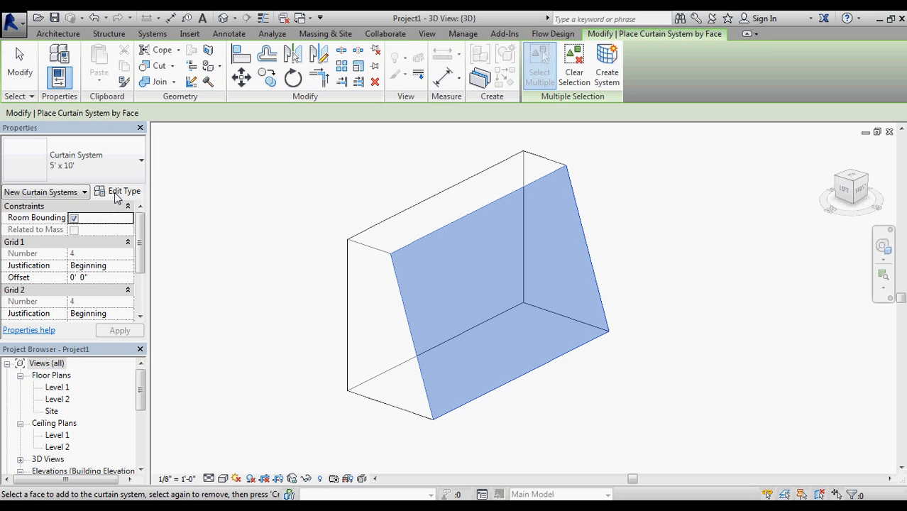
Duplicate the curtain system type as 10x10 with Grid 1 and Grid 2 spacing of 10'0".
click(123, 190)
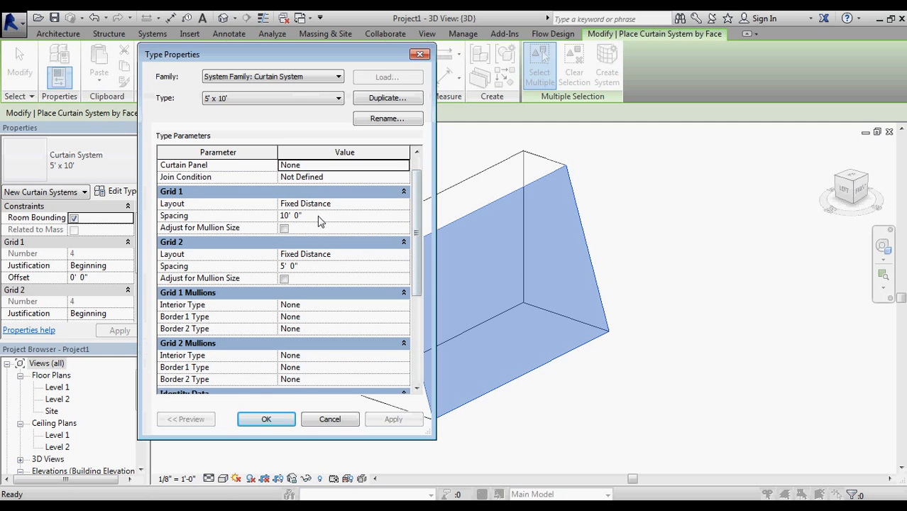
click(305, 265)
text(10)
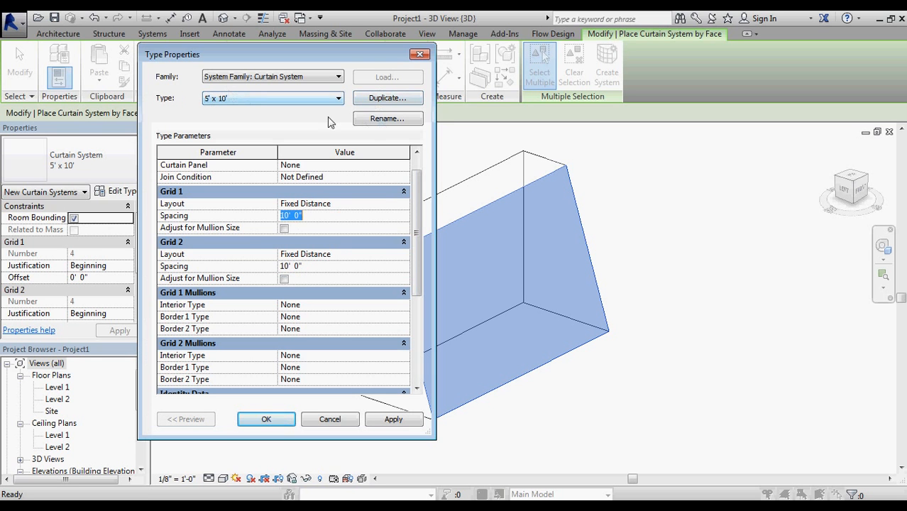
click(388, 118)
text(10x10)
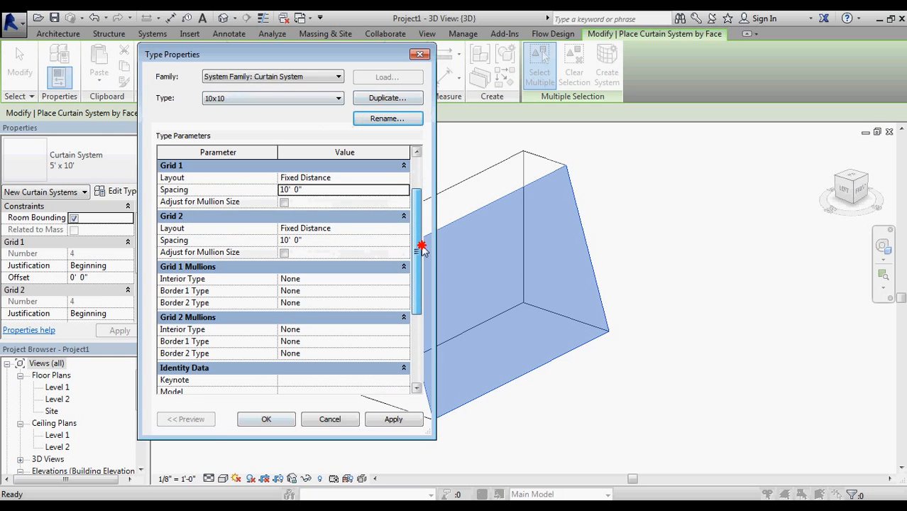
scroll(down, 3)
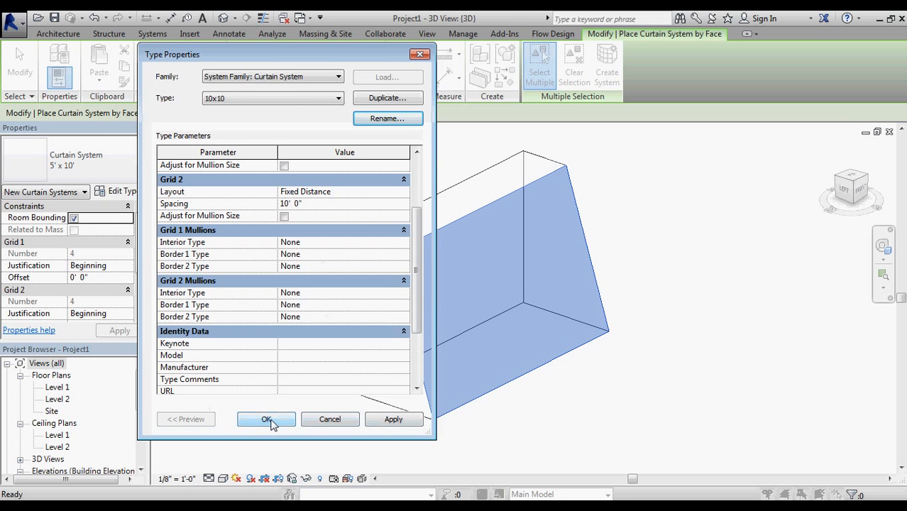
click(267, 418)
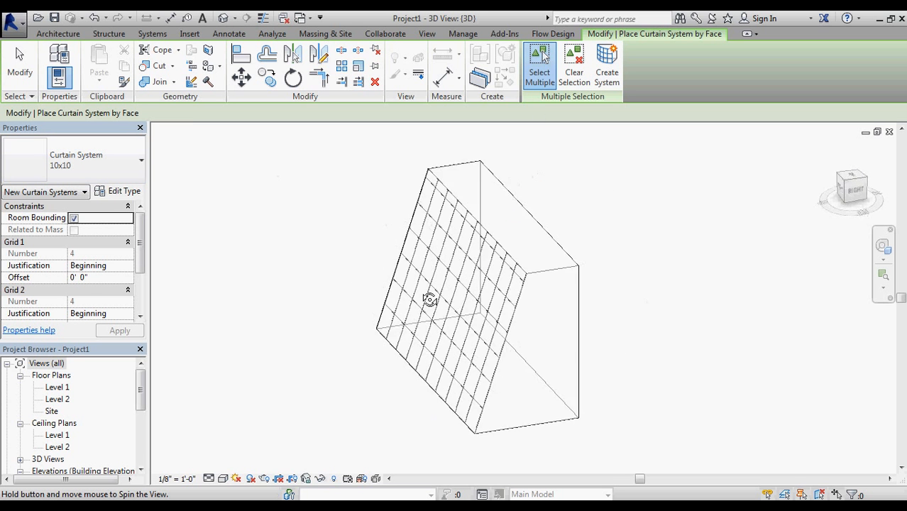
View the new 10x10 grid on the sloped face in the Consistent Colors visual style.
drag(429, 298, 676, 291)
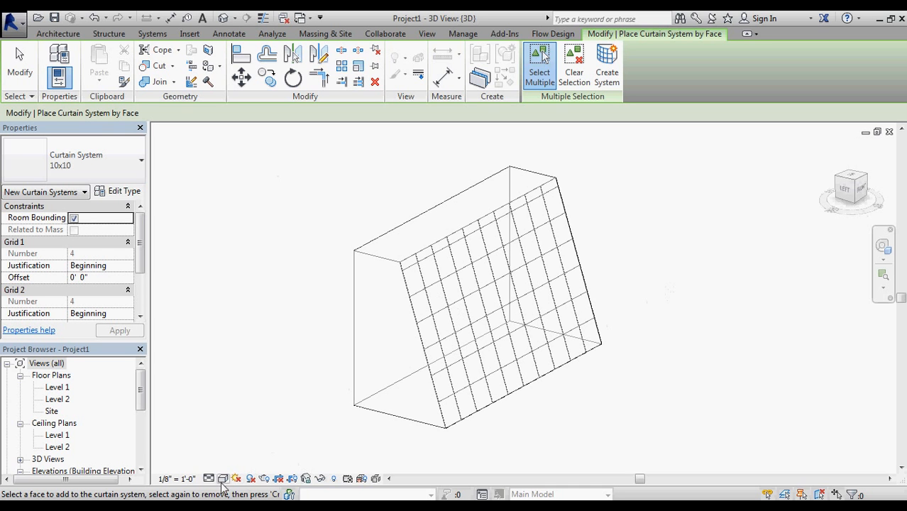
click(223, 480)
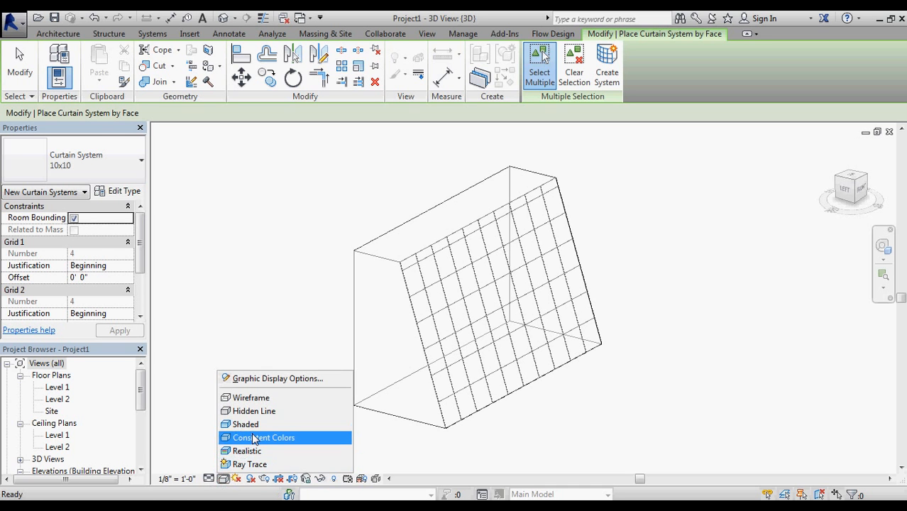
click(263, 437)
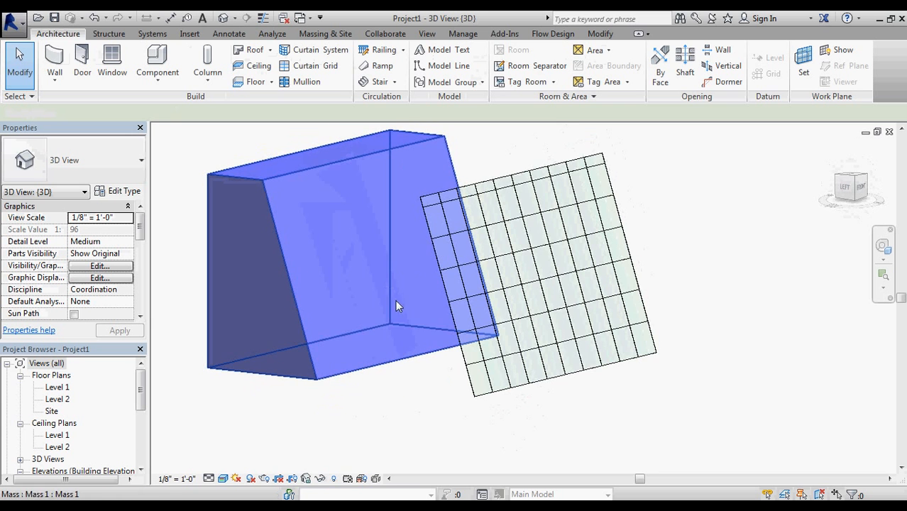
drag(397, 306, 437, 397)
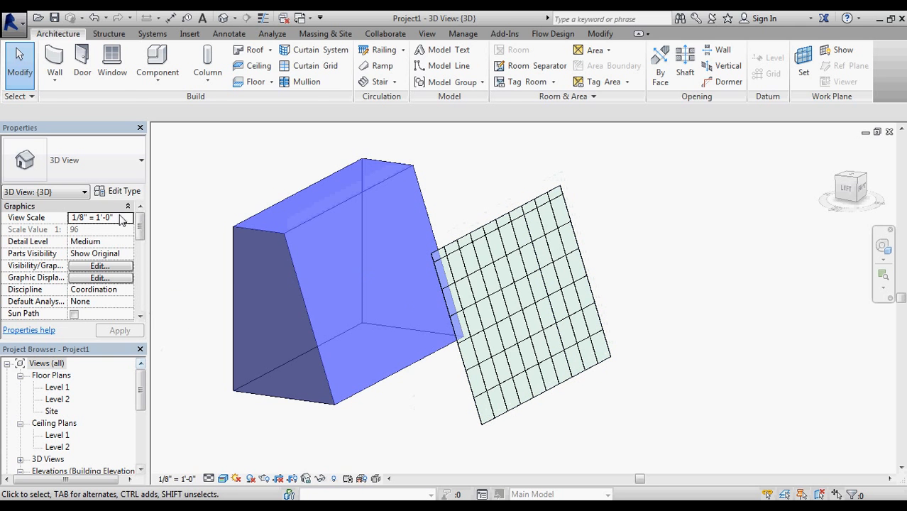
click(54, 59)
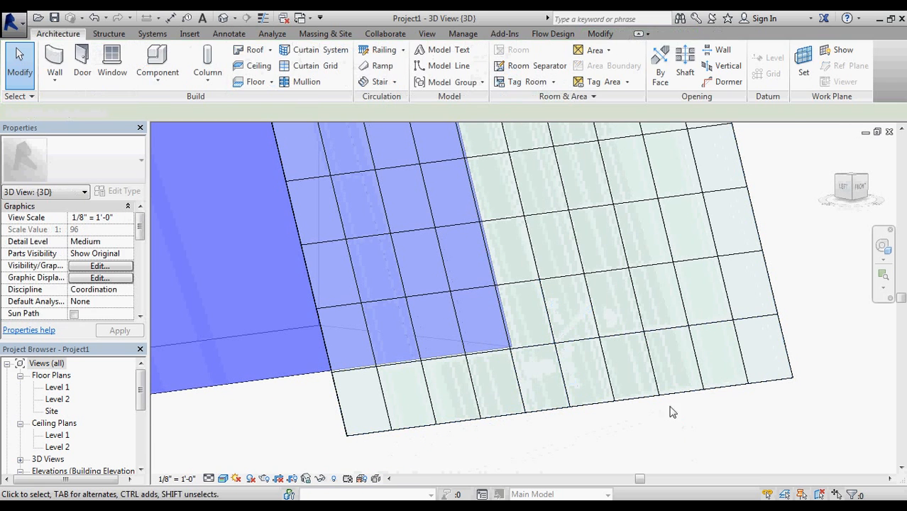
click(559, 344)
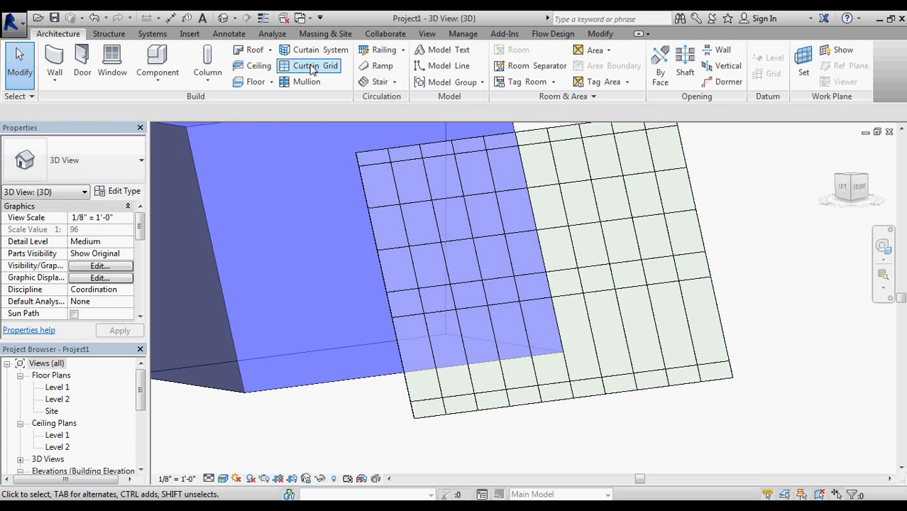
Add a curtain grid line near the edge of the sloped curtain system.
click(312, 65)
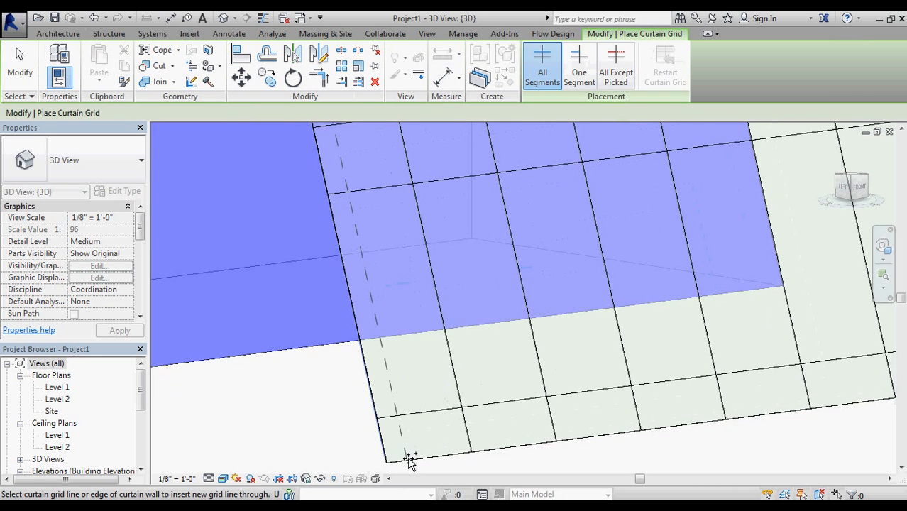
click(412, 457)
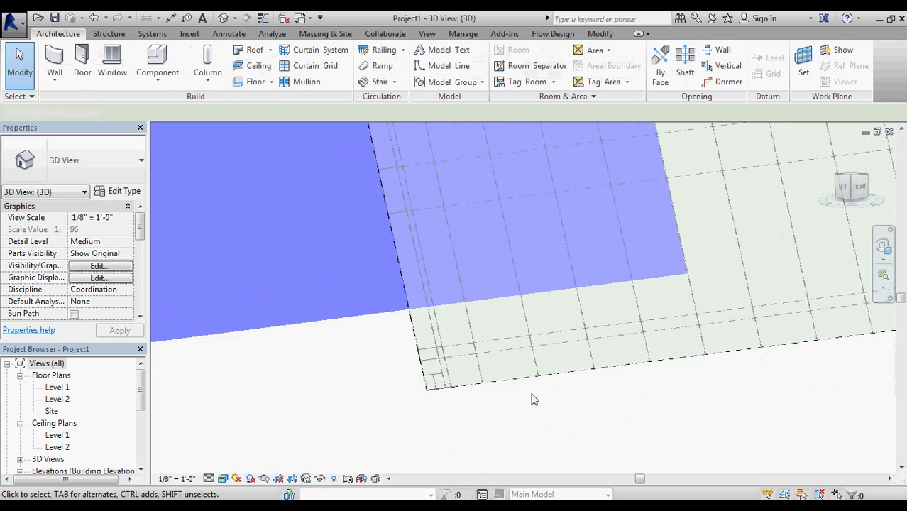
Place mullions along the sloped curtain system's grid lines and check them from below.
drag(533, 399, 775, 335)
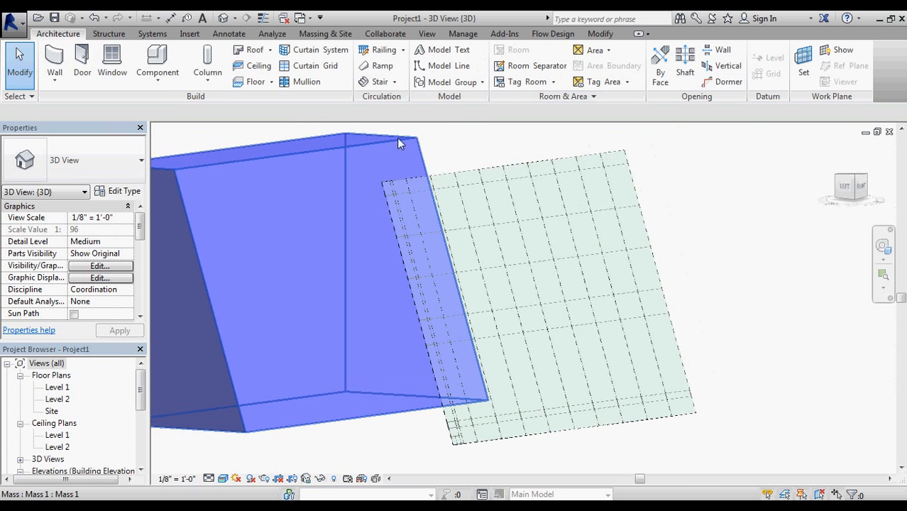
click(300, 81)
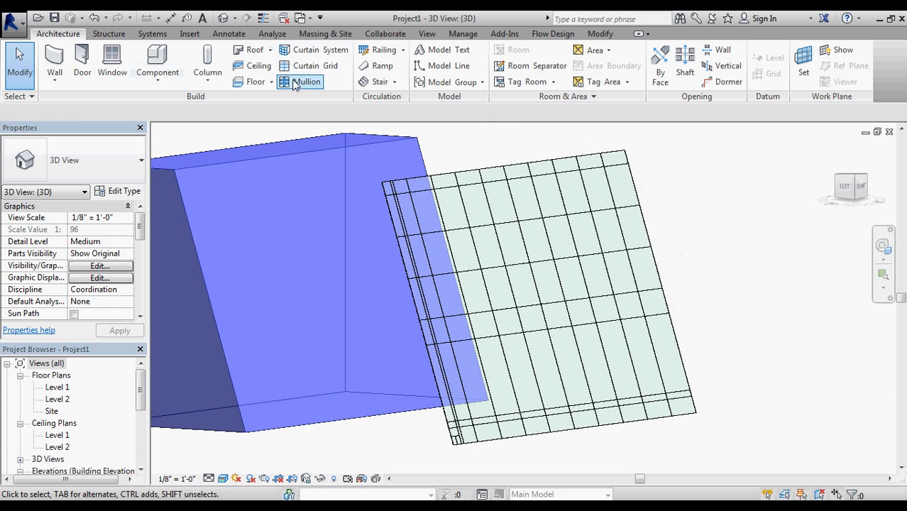
click(300, 81)
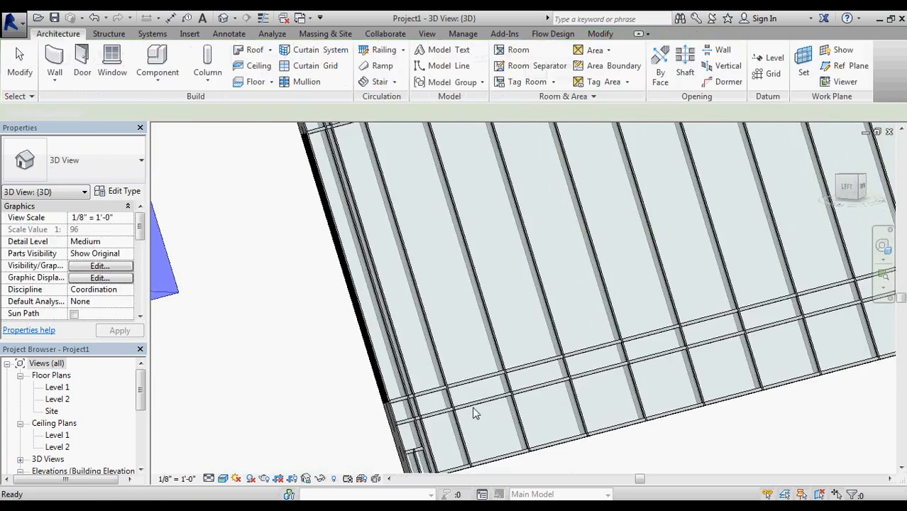
click(475, 412)
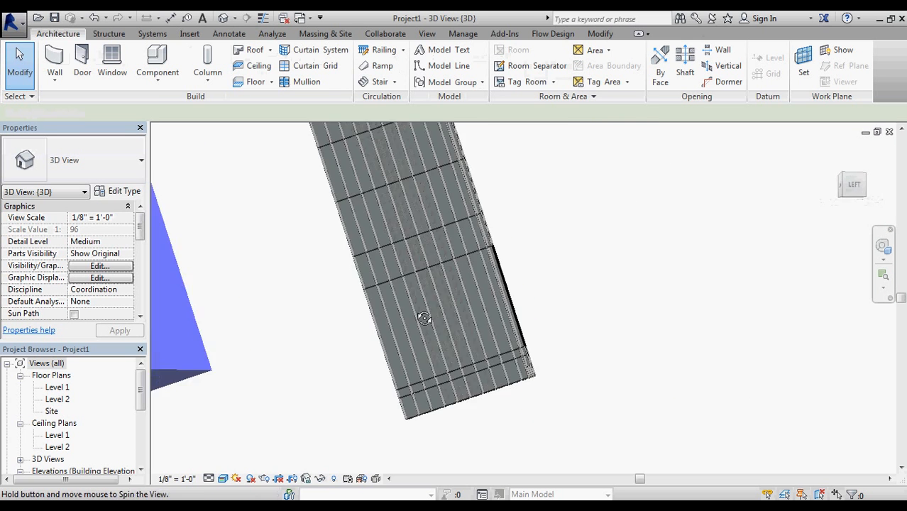
drag(424, 317, 383, 375)
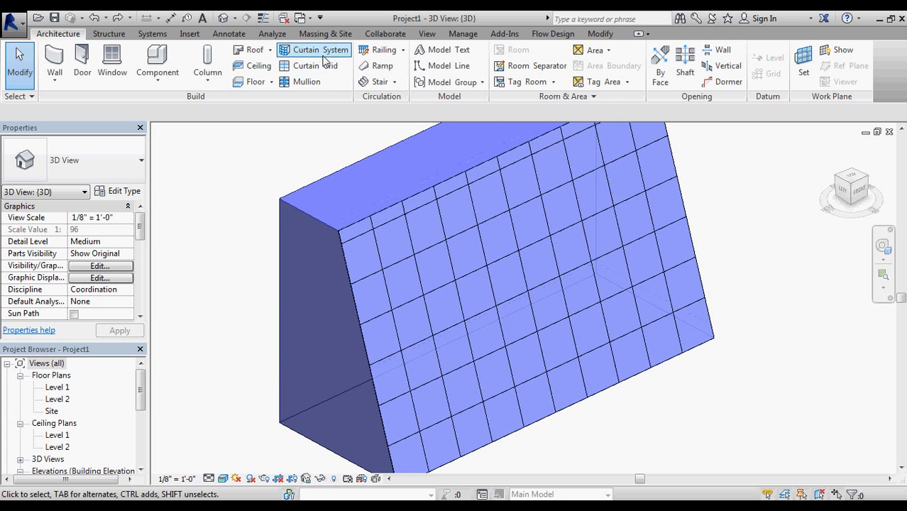
click(315, 49)
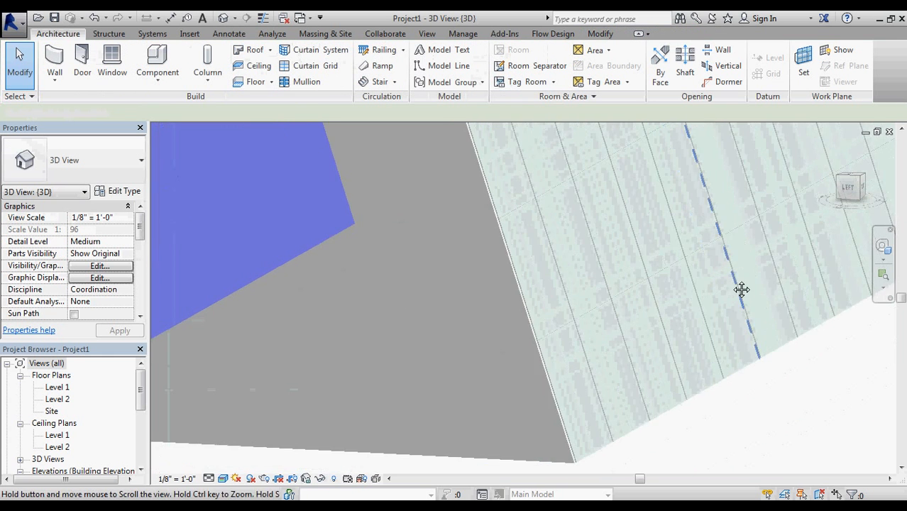
Create the curtain system on the vertical triangular face and orbit around the mass to view it.
click(459, 230)
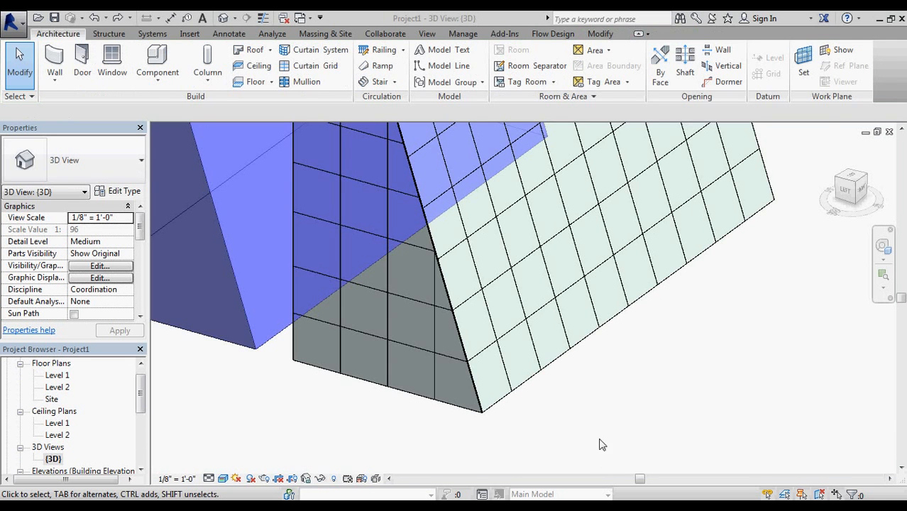
drag(601, 444, 692, 407)
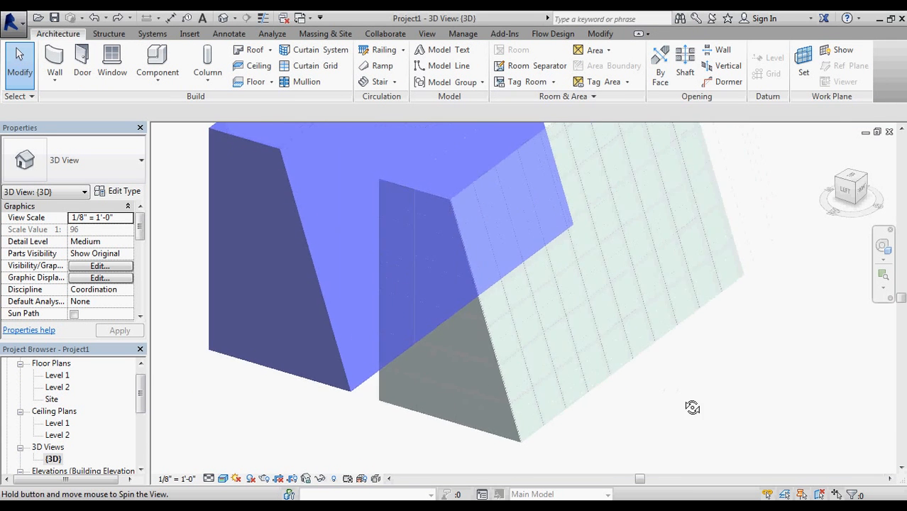
drag(693, 406, 525, 420)
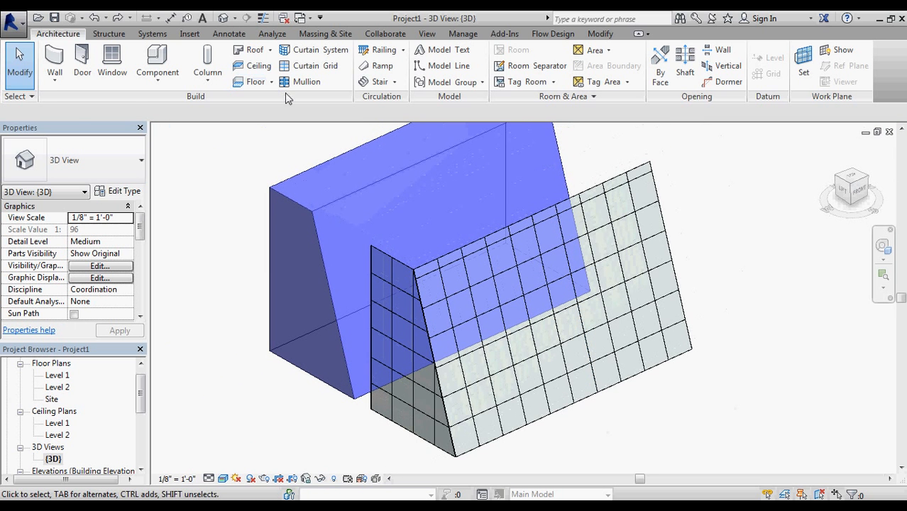
click(307, 81)
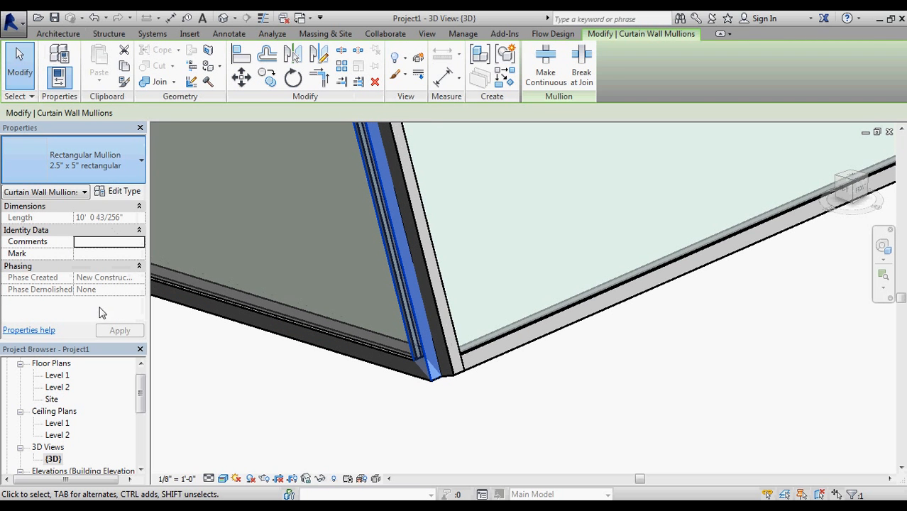
mouse_move(107, 204)
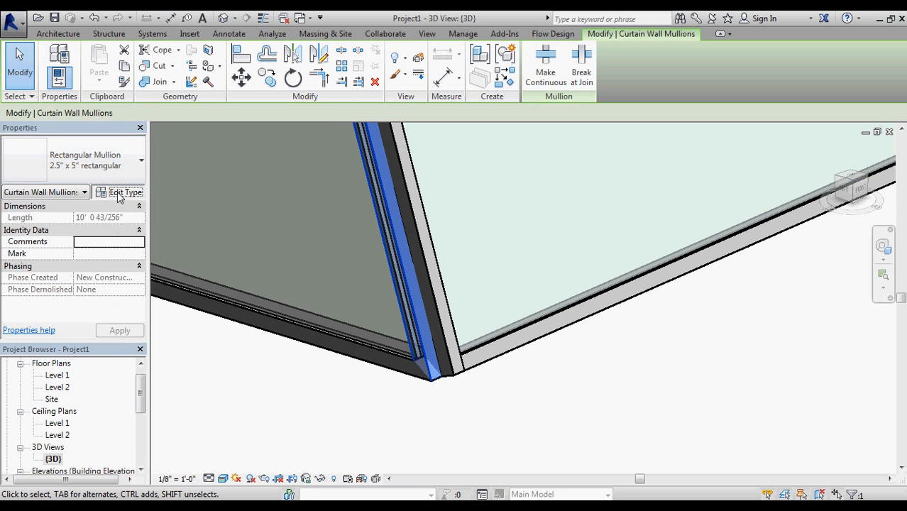
click(123, 193)
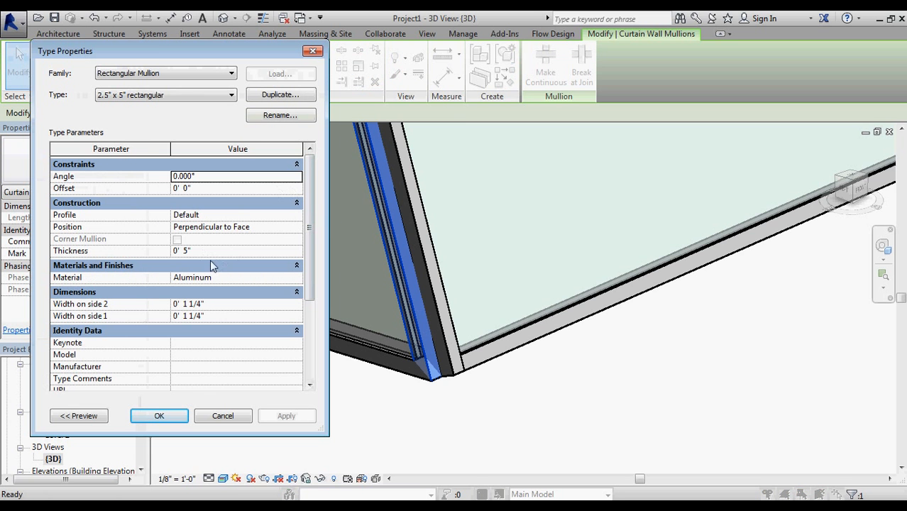
text(0 8)
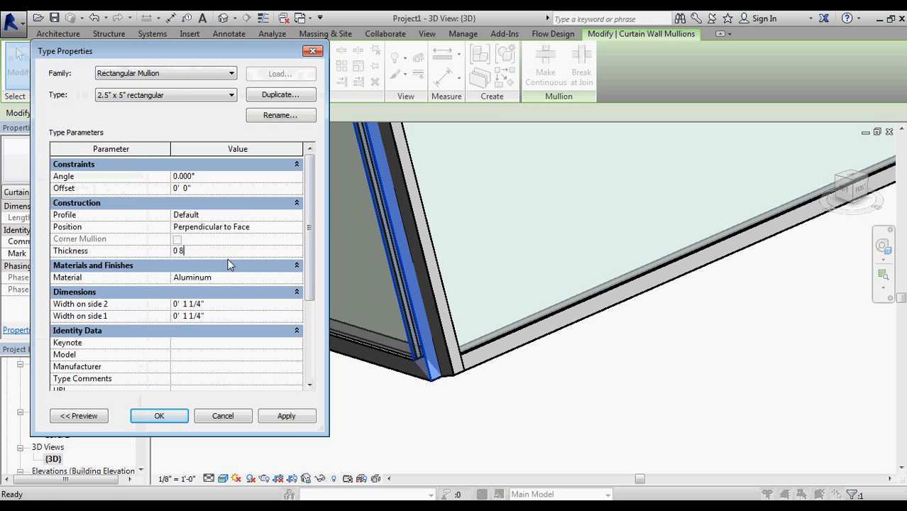
click(213, 303)
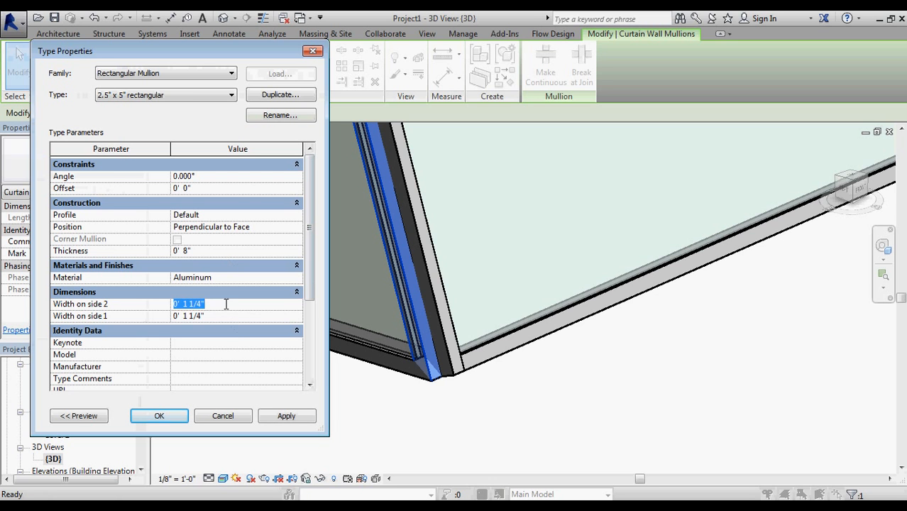
text(0' 4")
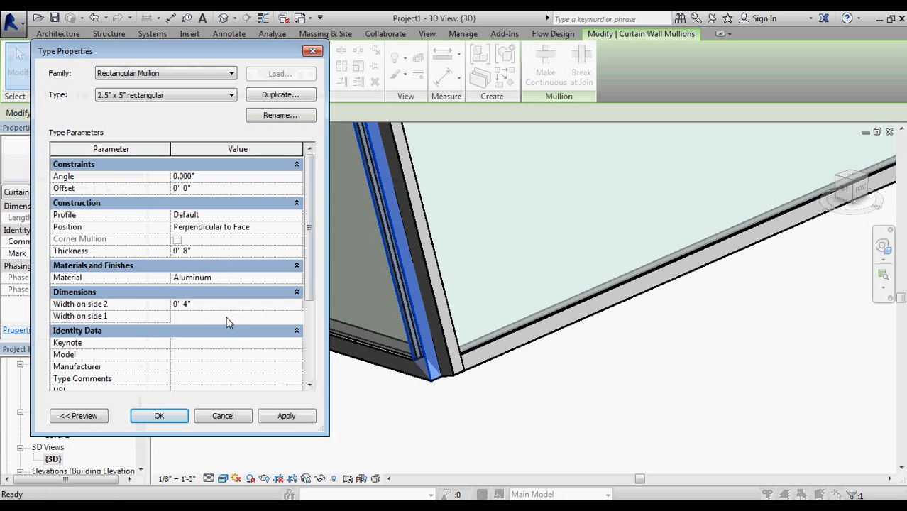
click(236, 315)
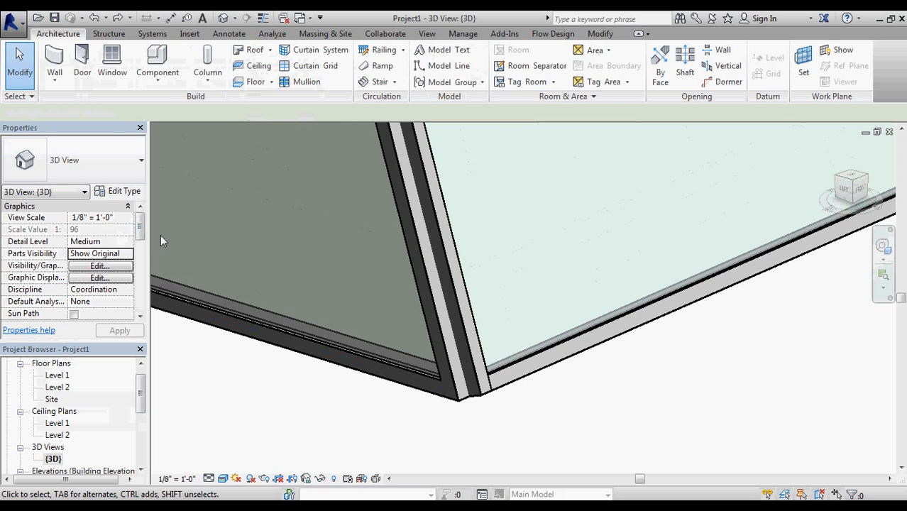
click(438, 315)
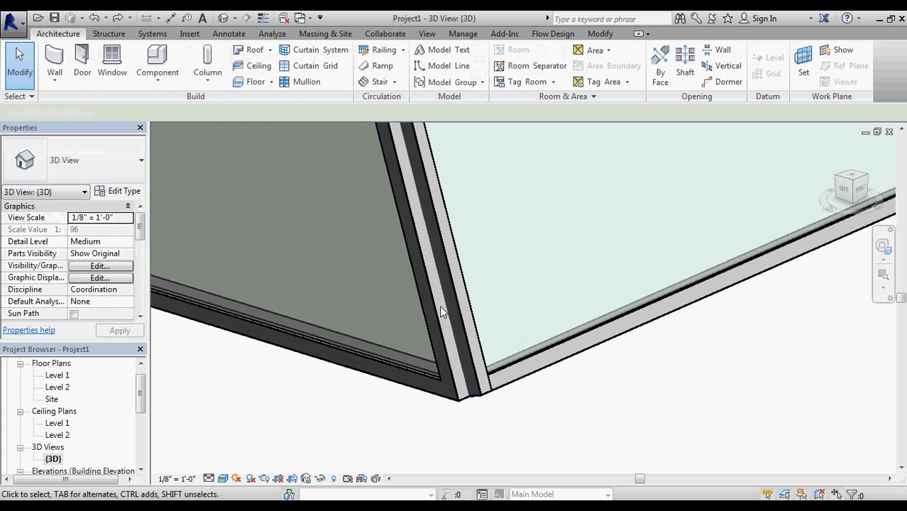
Duplicate the selected corner mullion's type under the name Corner Mull 8x8.
click(438, 312)
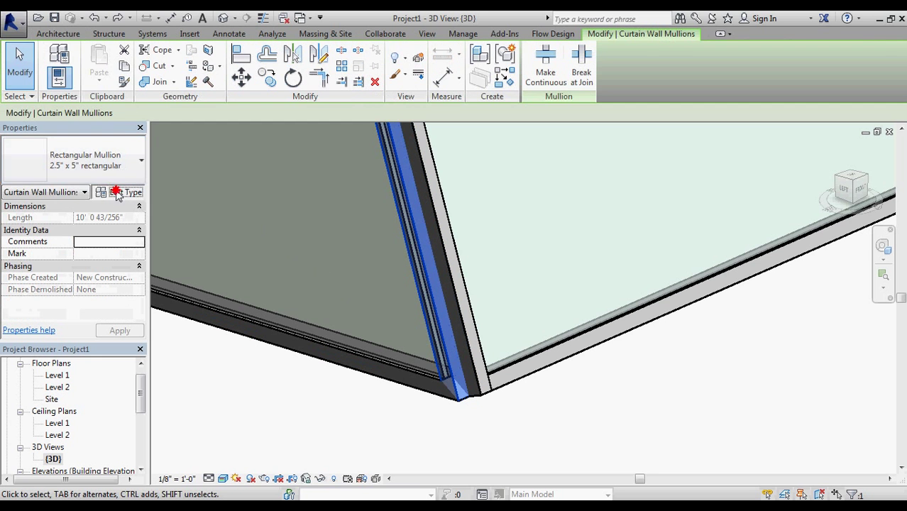
click(117, 193)
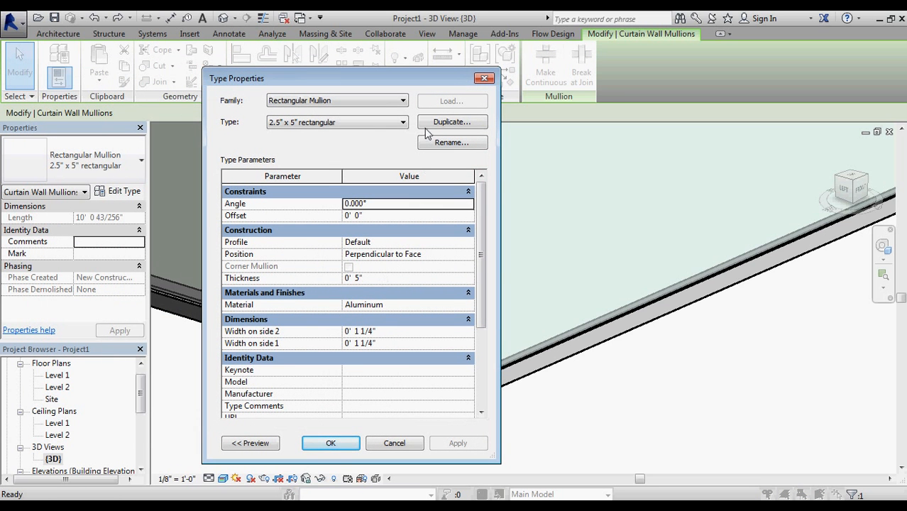
click(451, 122)
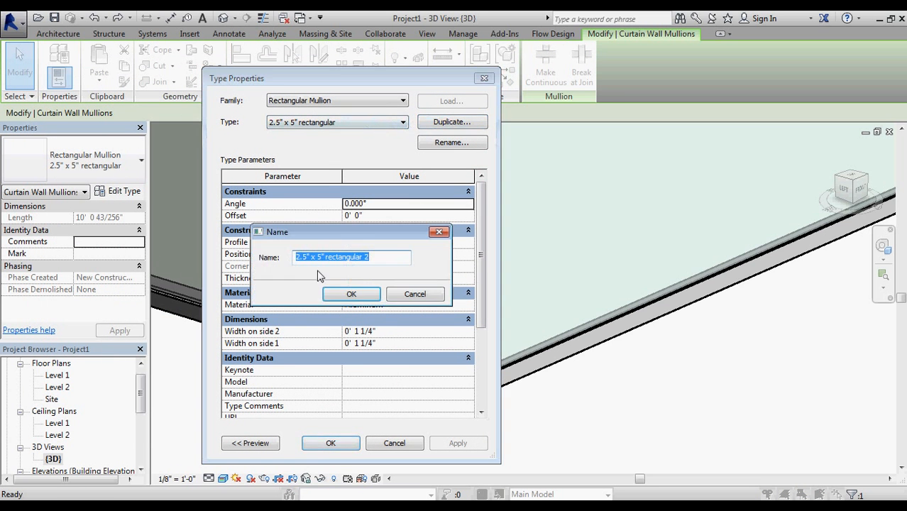
mouse_move(288, 285)
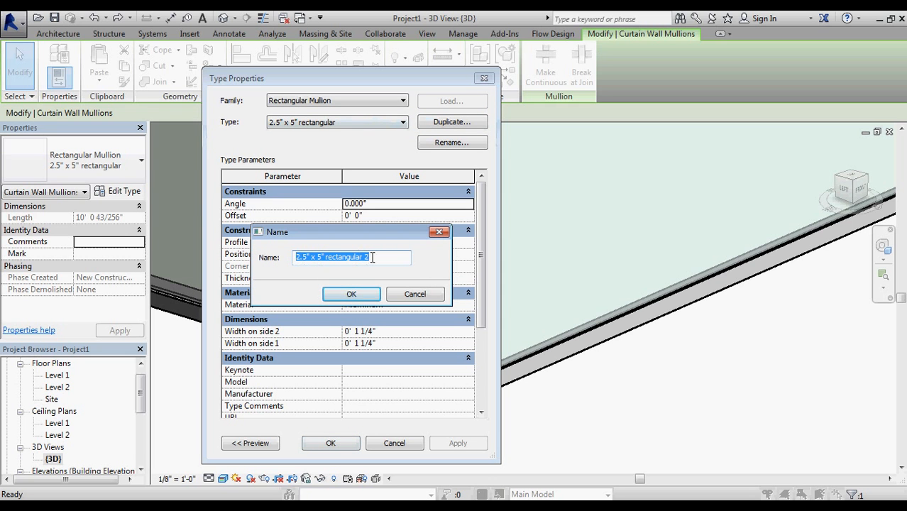
text(Corner Mull 8x8)
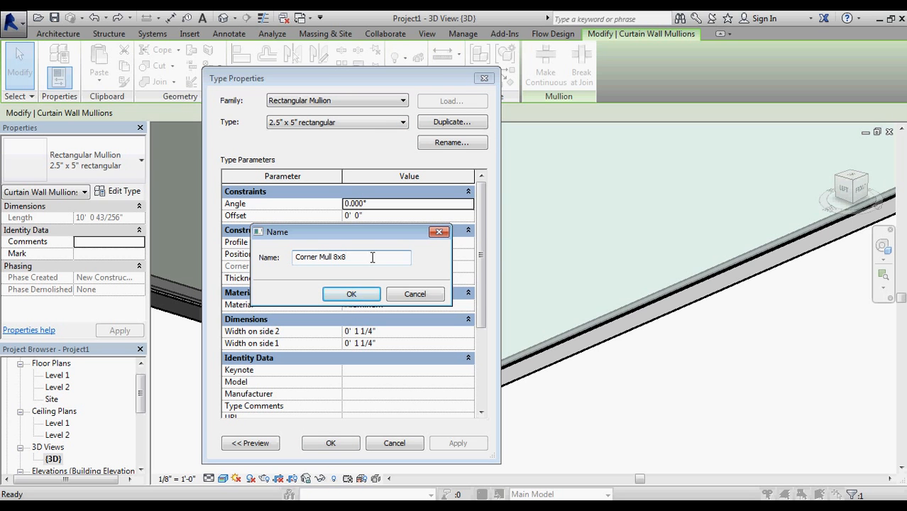
click(350, 294)
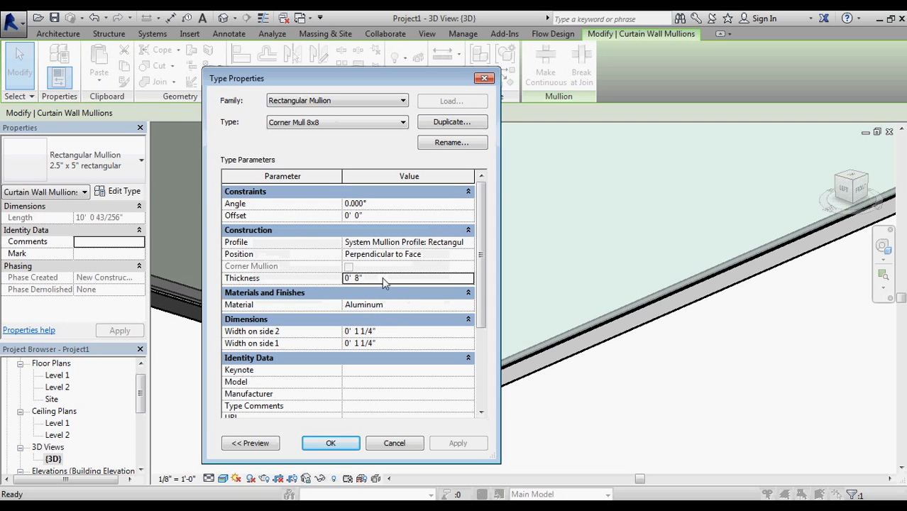
Give Corner Mull 8x8 an 8" thickness and 4" width on each side and apply it.
text(0 4 0)
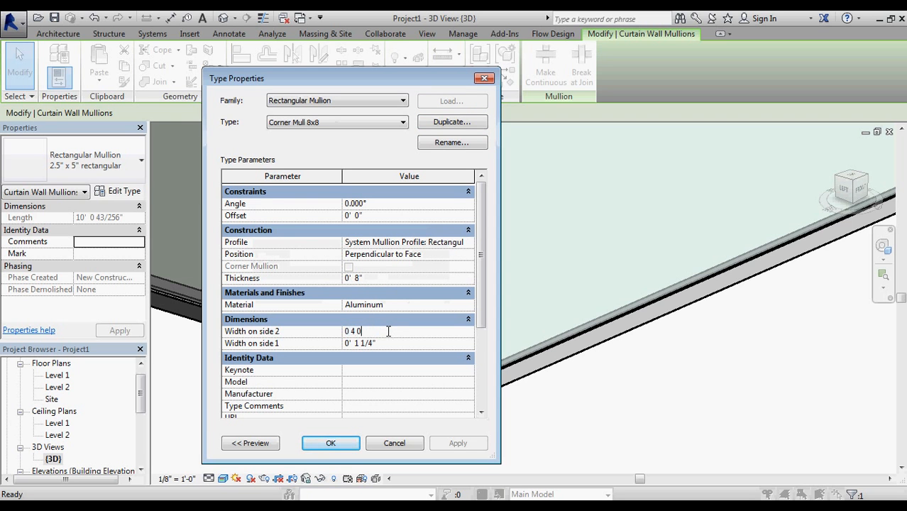
key(BackSpace)
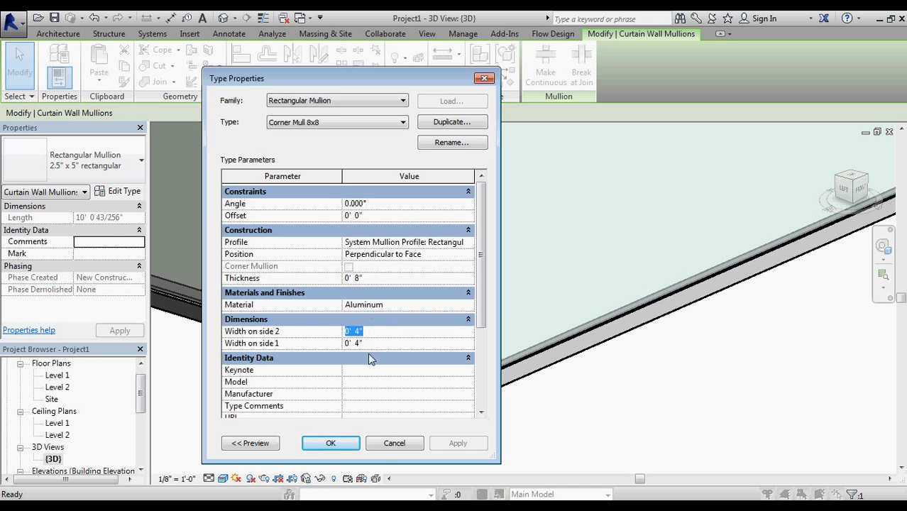
click(331, 443)
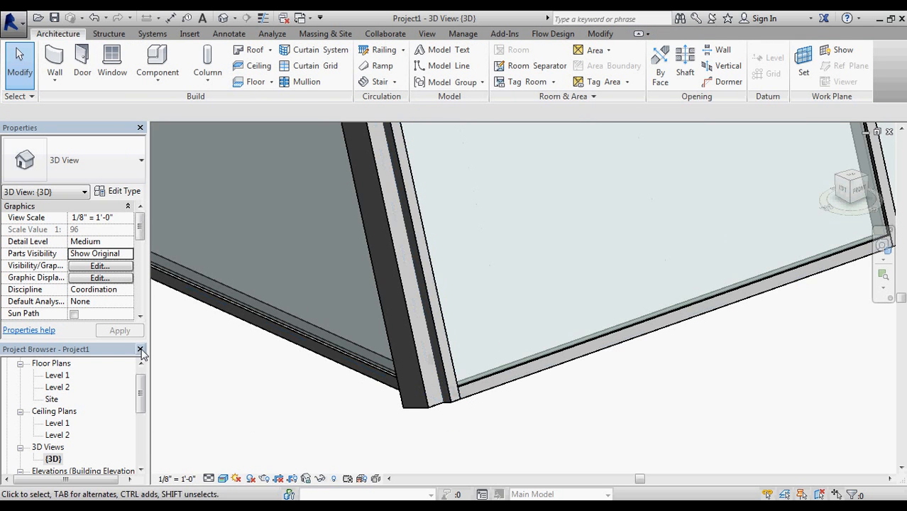
View the Level 1 floor plan and select the curtain system to inspect the corner junction.
double_click(57, 374)
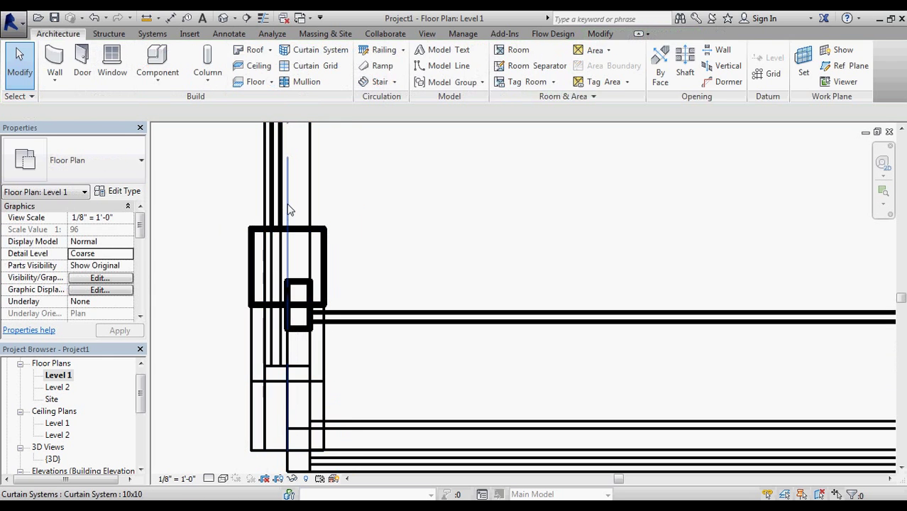
click(287, 278)
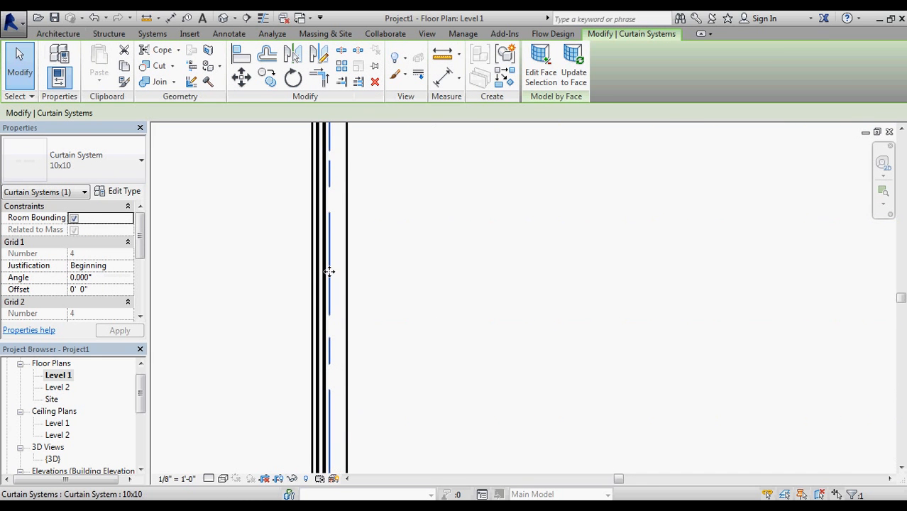
mouse_move(332, 332)
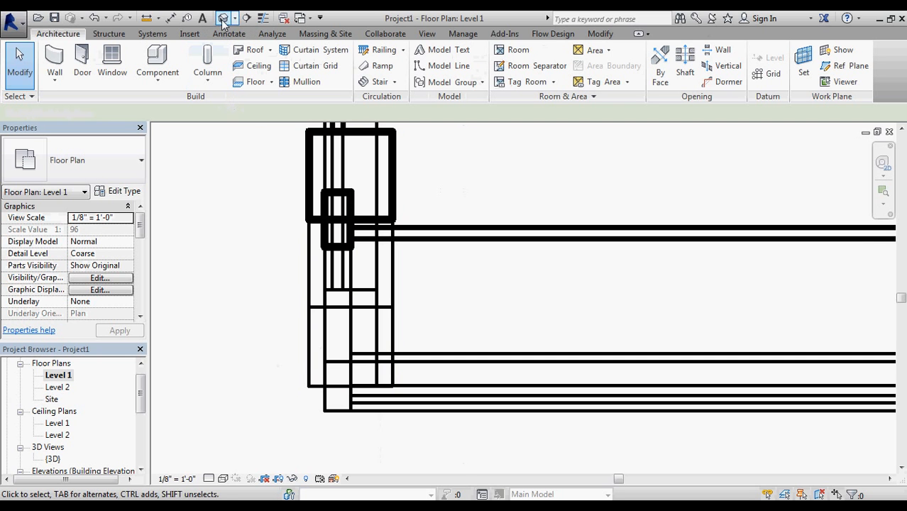
Place a Corner Mull 8x8 on the curtain systems' vertical corner edge and select the sloped mullion above it.
click(224, 17)
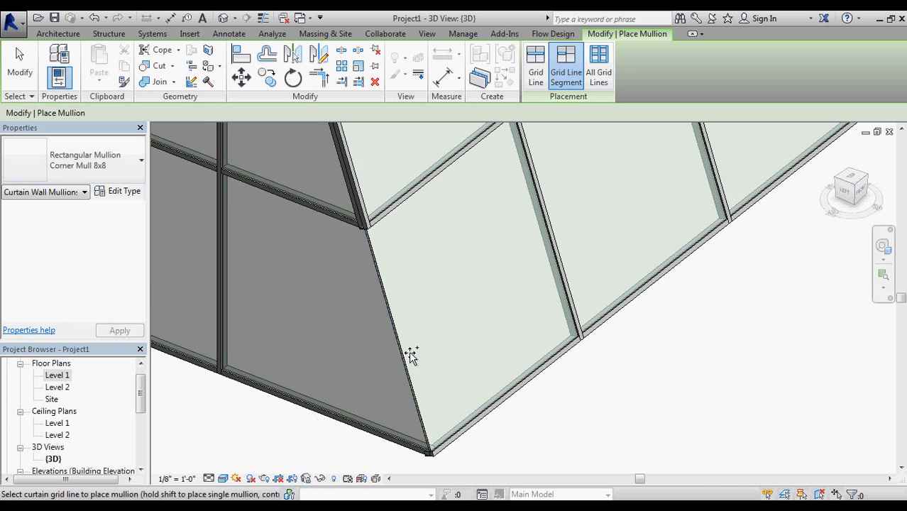
click(410, 361)
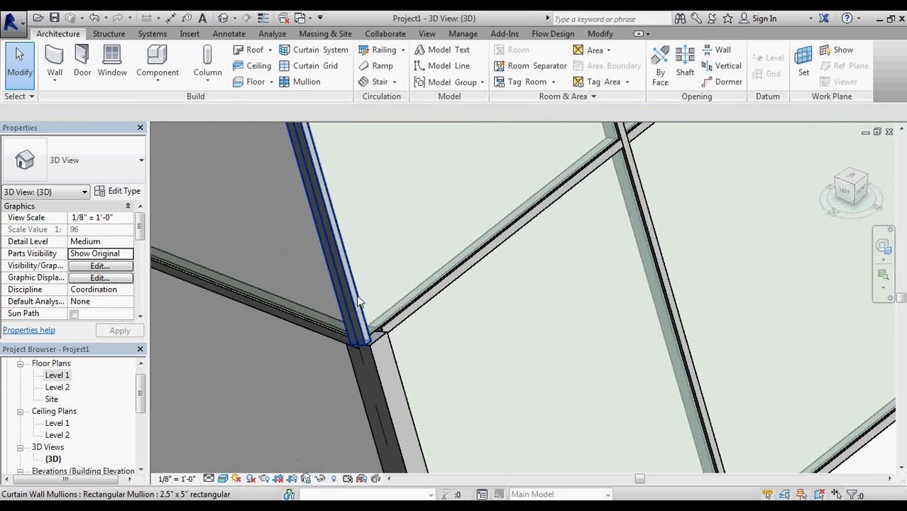
click(357, 304)
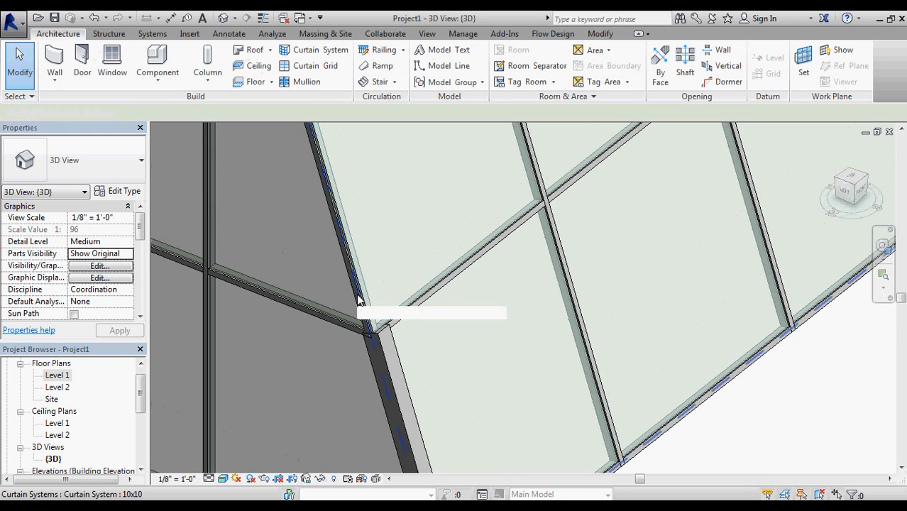
click(353, 294)
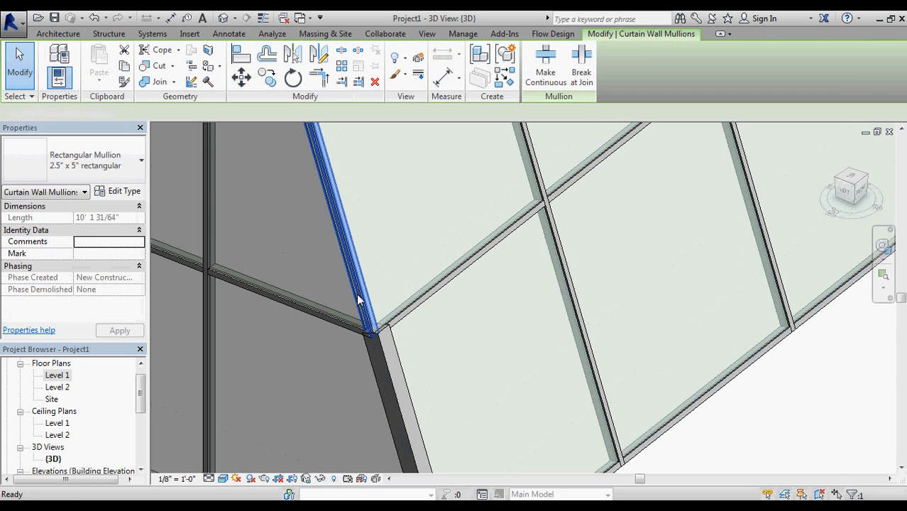